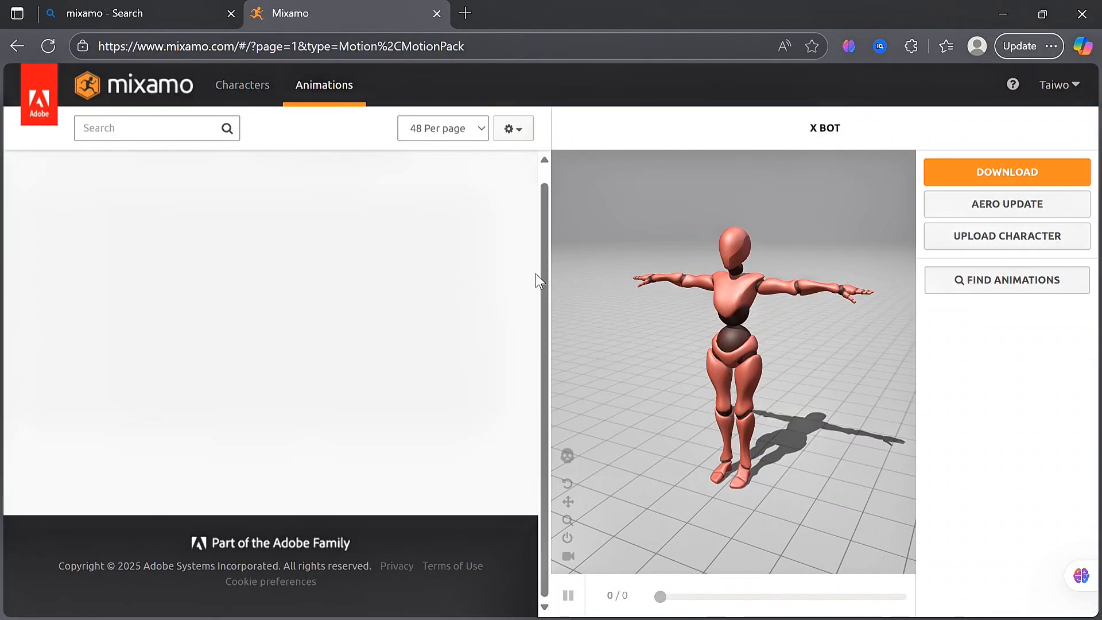
Step: Bring up the Choose an Animation library for the selected Human model from the timeline
scroll("down", 3)
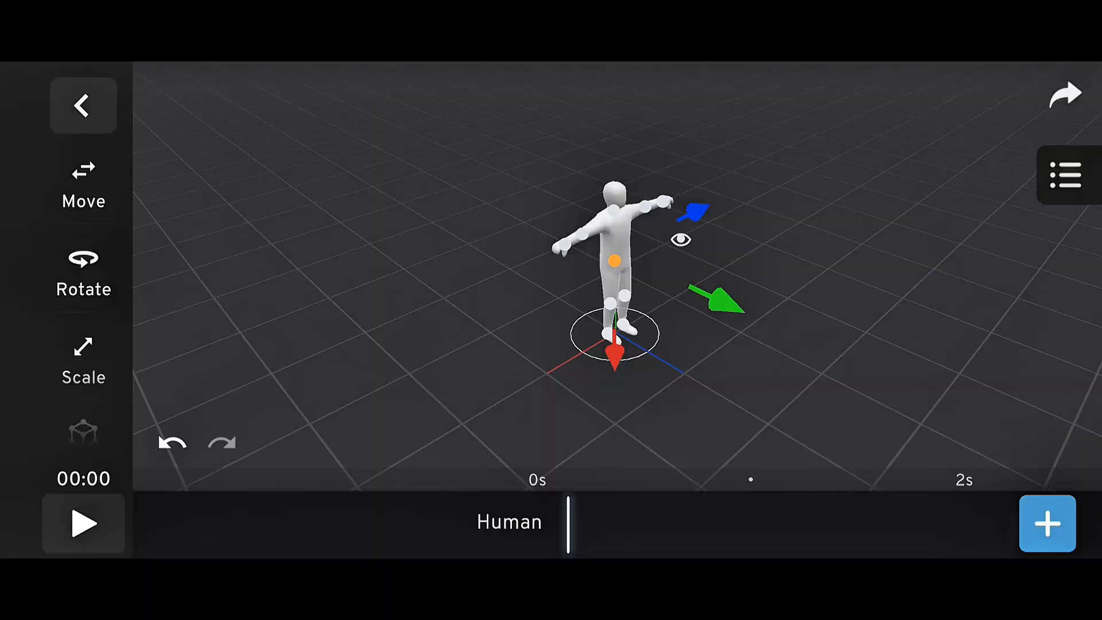
left_click(1046, 523)
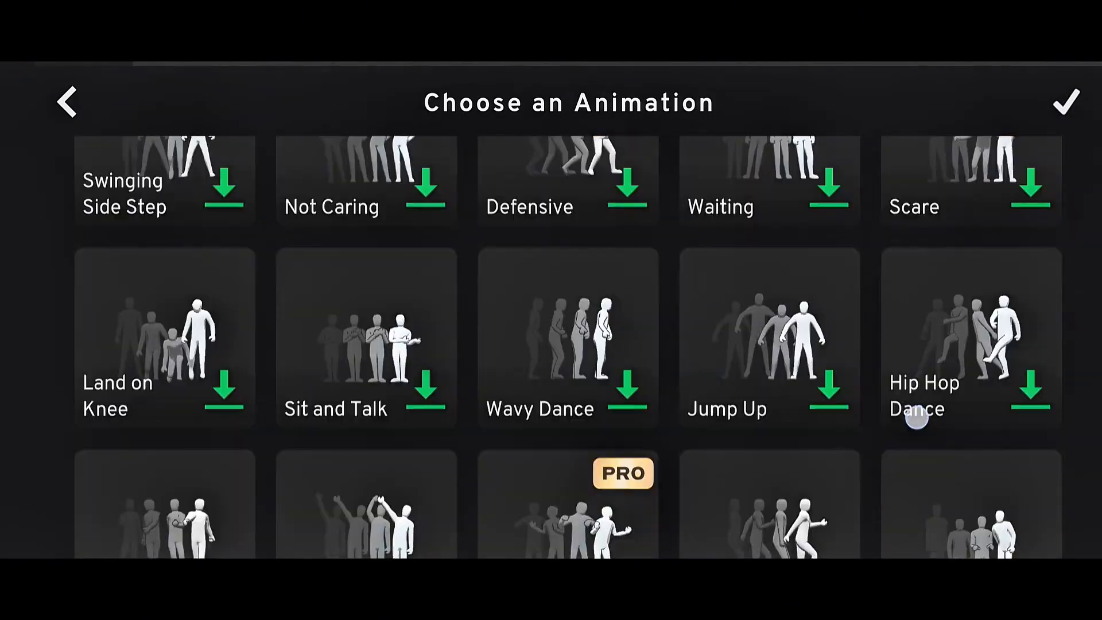
left_click(567, 506)
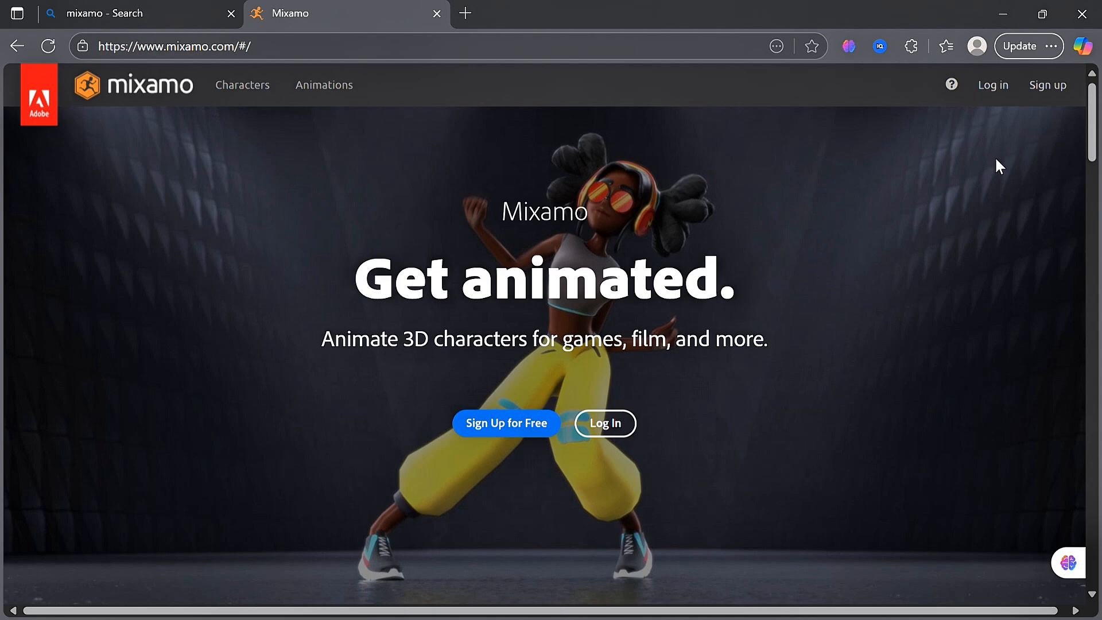
mouse_move(651, 151)
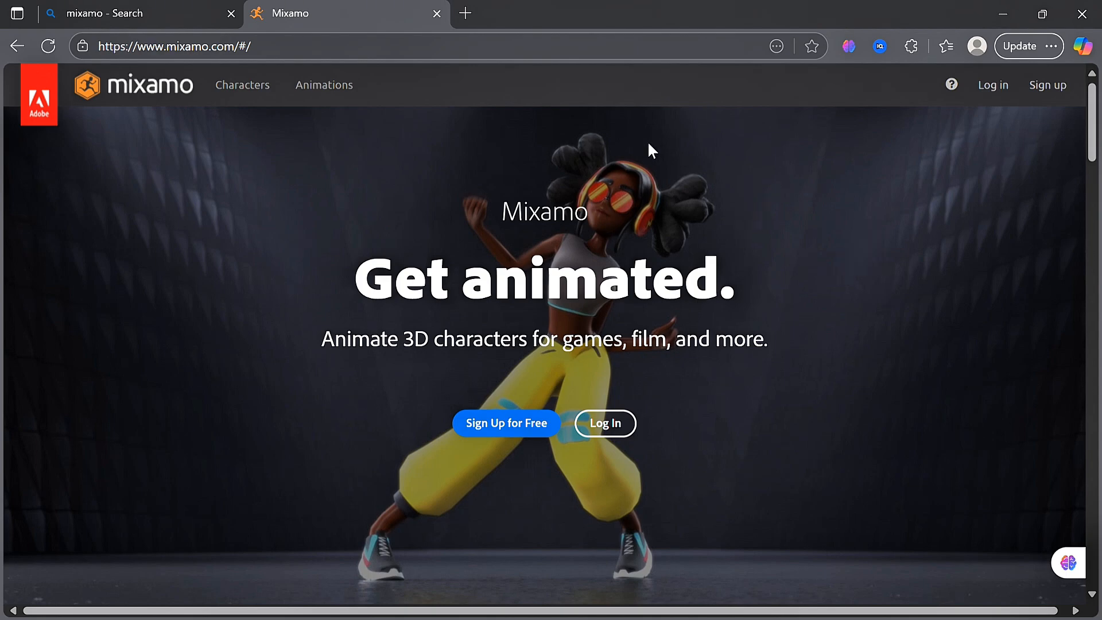
Step: Sign in to Mixamo, tour the Characters and Animations tabs, and start downloading Standing Run Forward
left_click(603, 422)
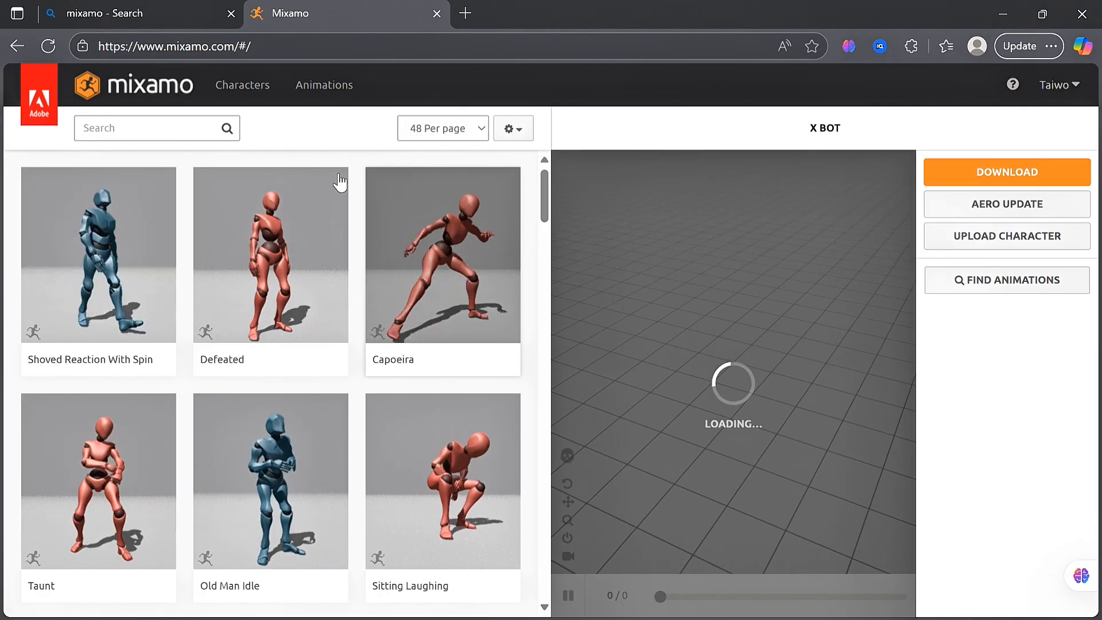
scroll("down", 3)
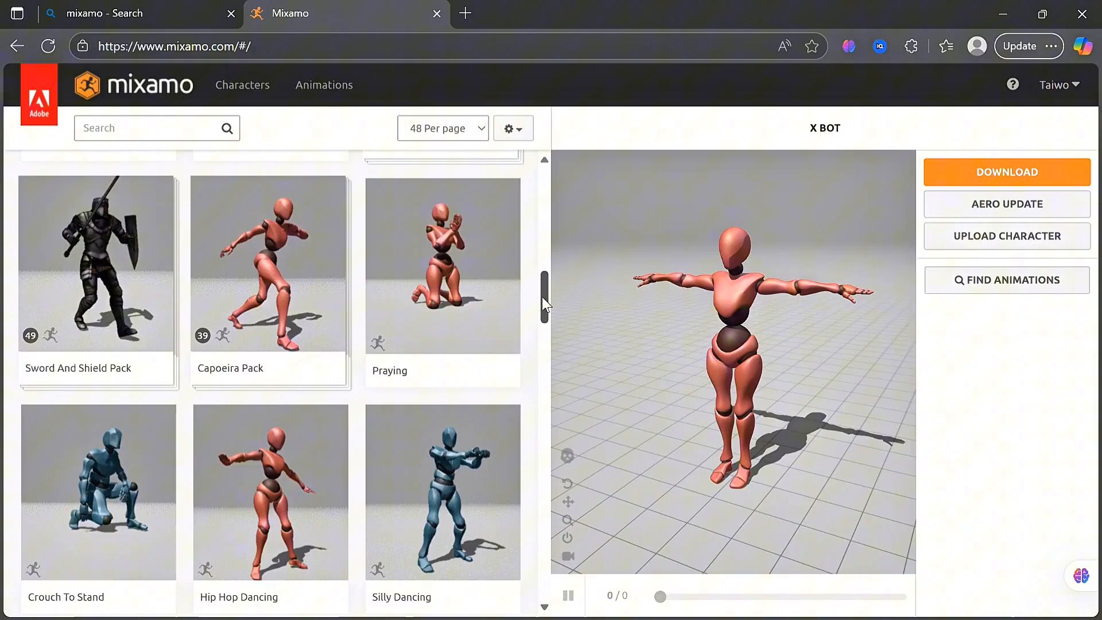
left_click(242, 84)
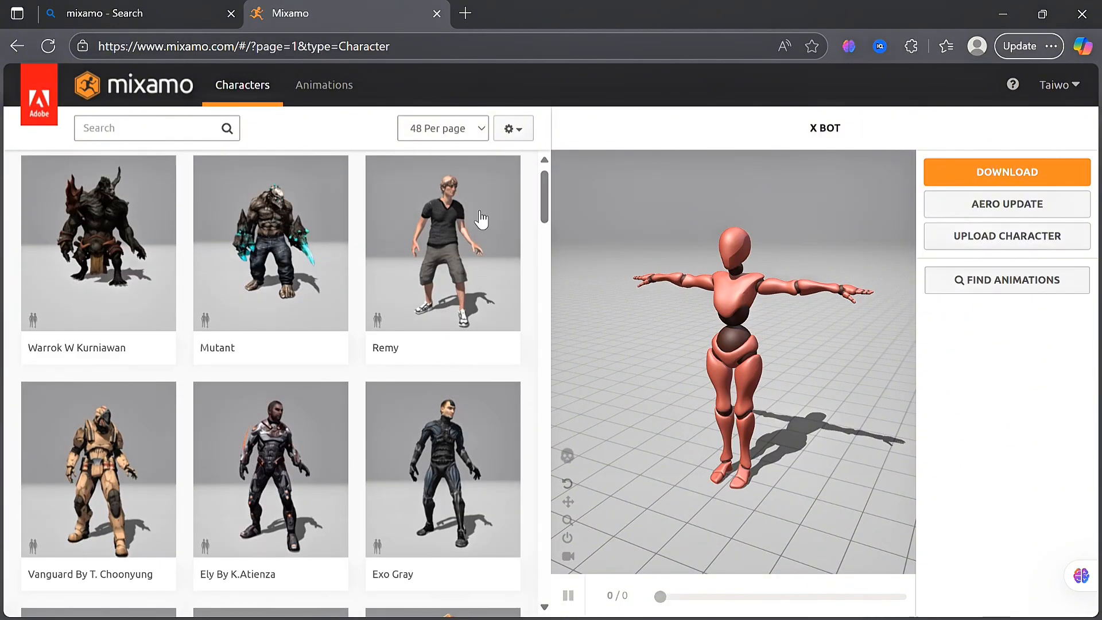
left_click(324, 84)
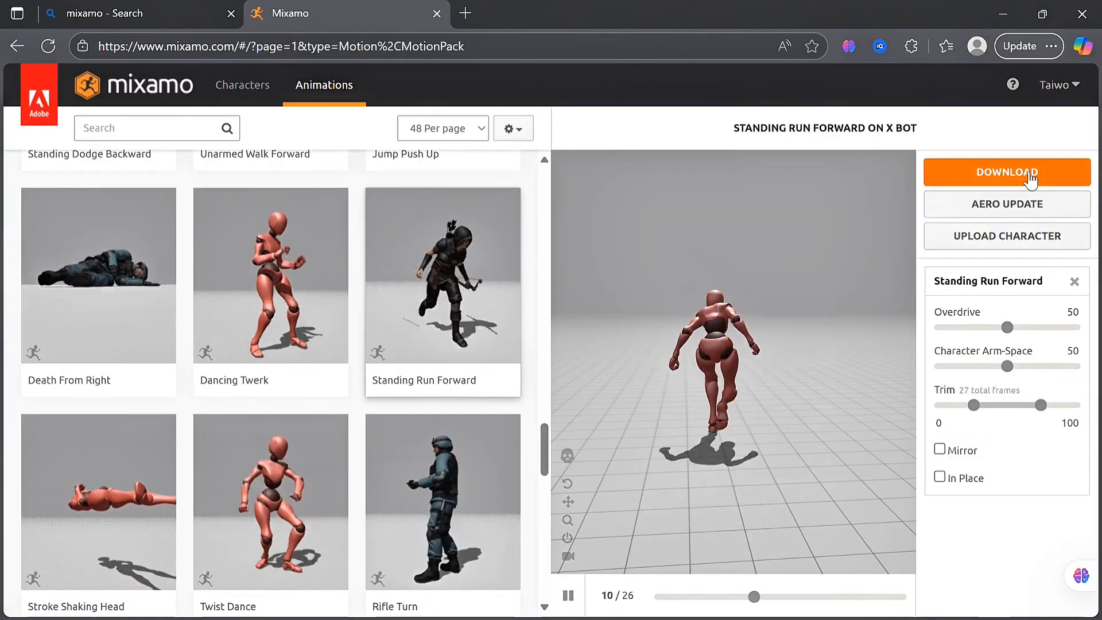
left_click(1006, 172)
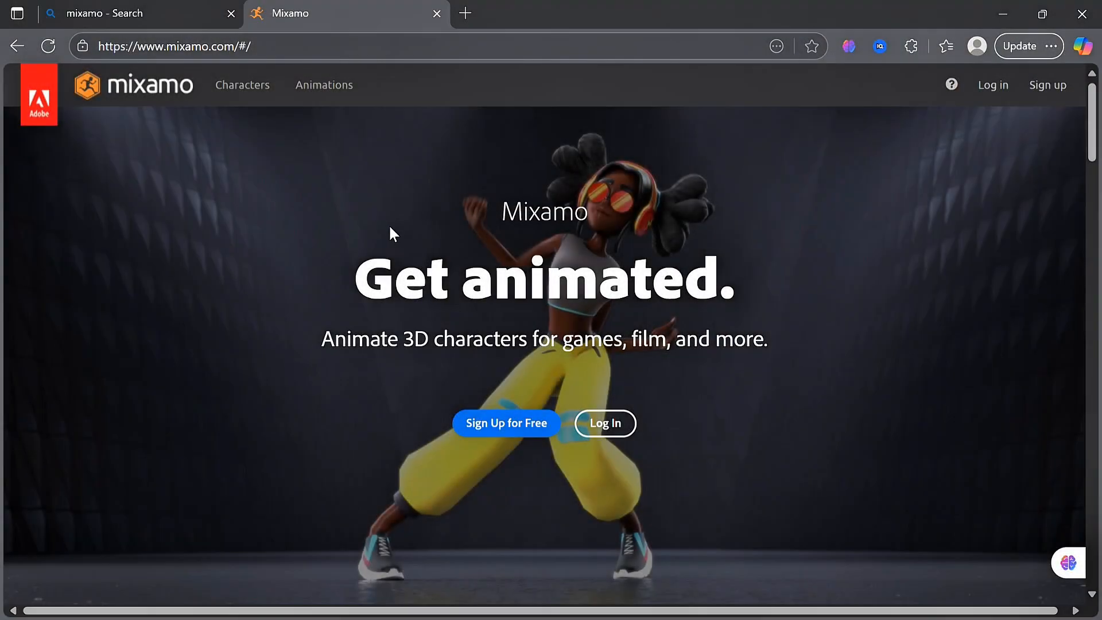
mouse_move(998, 166)
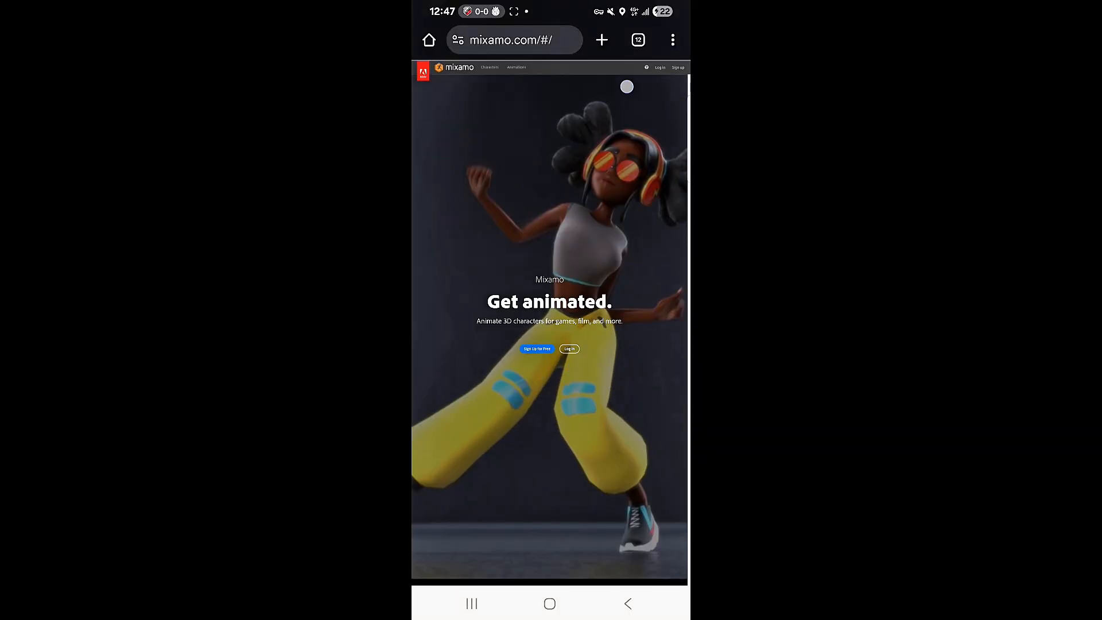
Step: Log in from the Mixamo home page to reach the animation library with X Bot
left_click(671, 40)
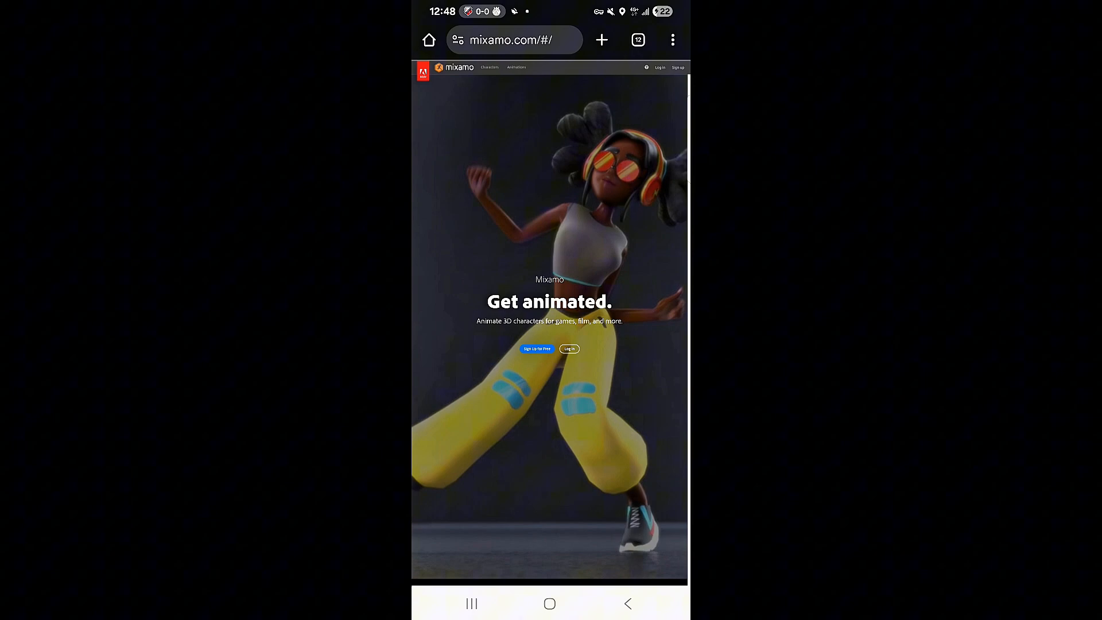
left_click(570, 348)
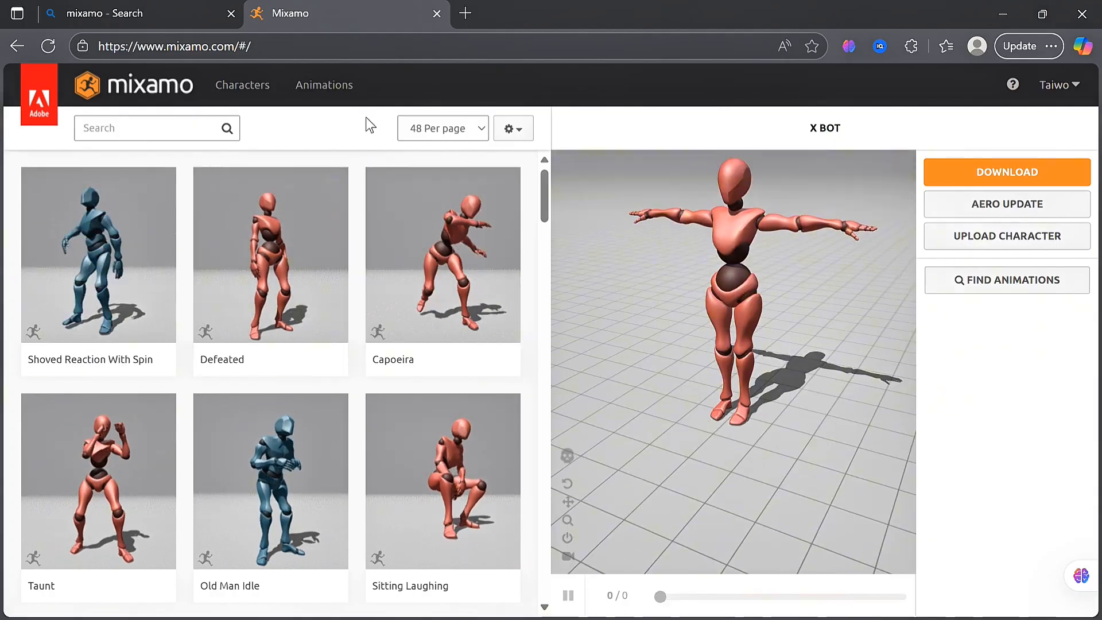
Step: Browse the Characters and Animations tabs and preview Standing Run Forward on X Bot
left_click(242, 85)
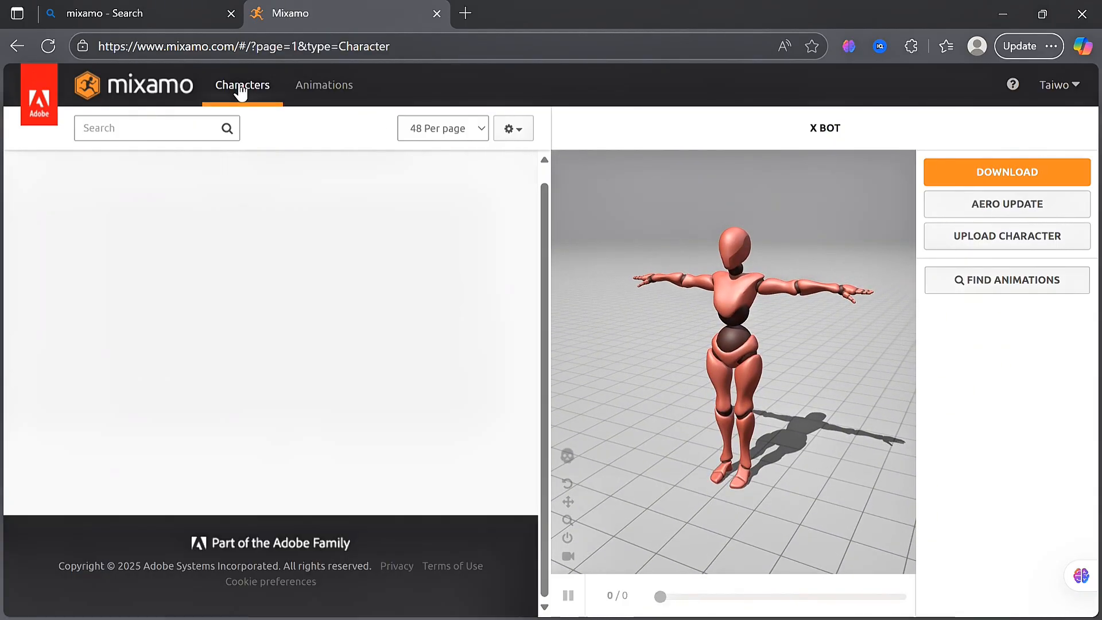
scroll("down", 3)
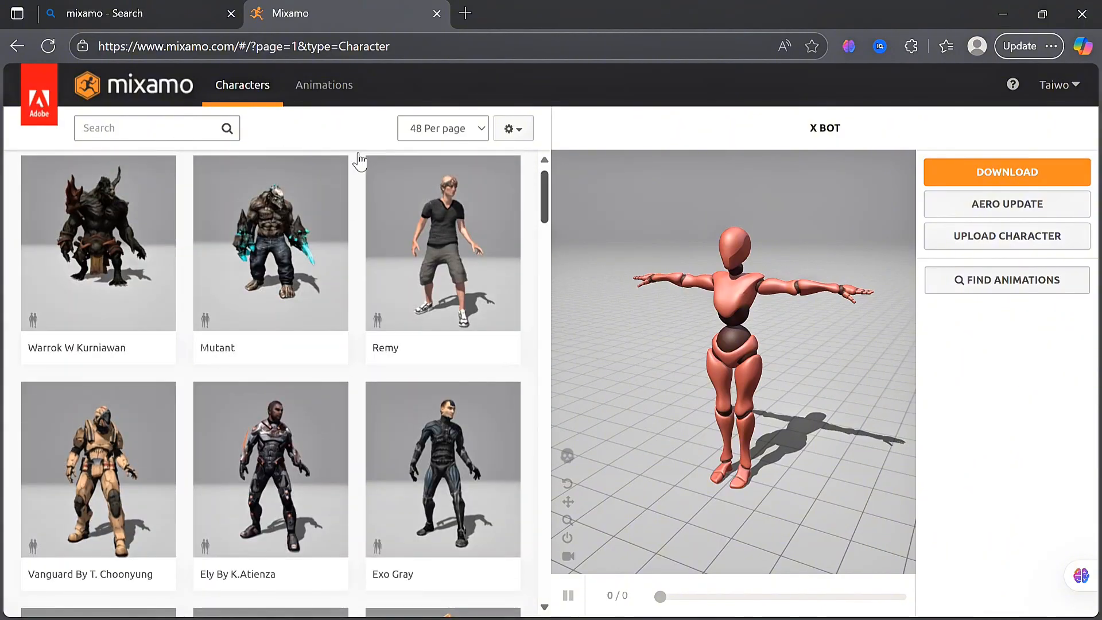
left_click(323, 84)
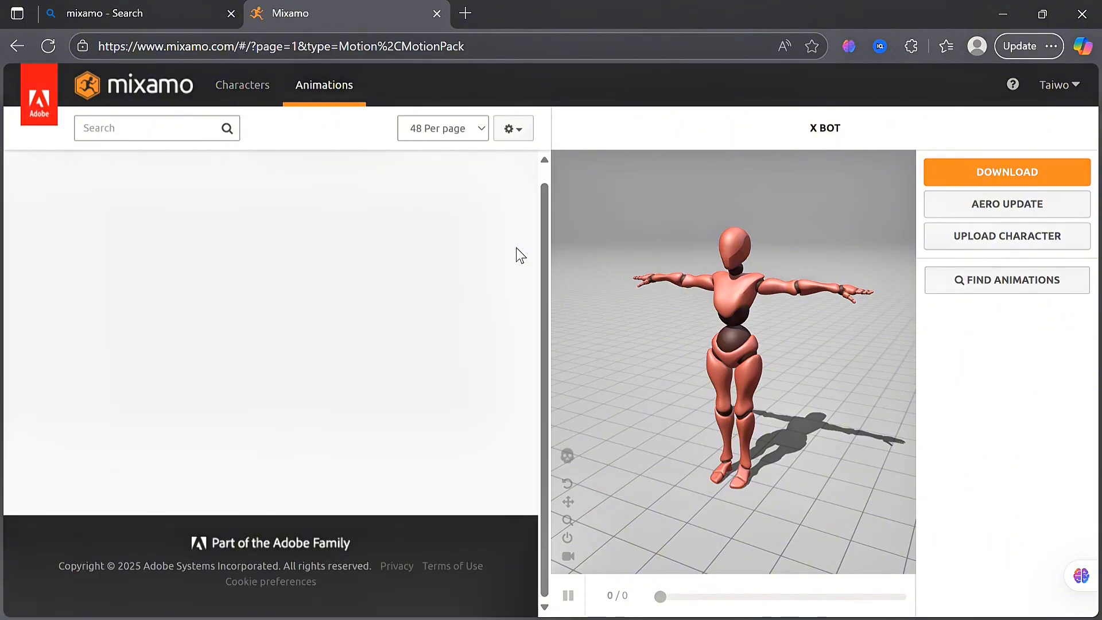
scroll("down", 3)
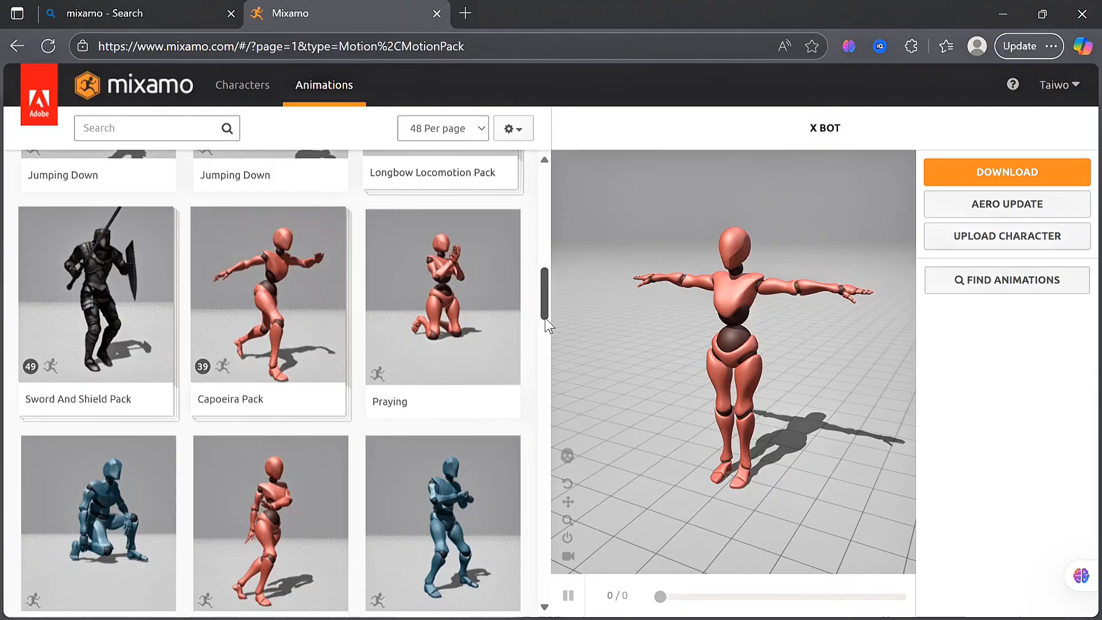
scroll("down", 3)
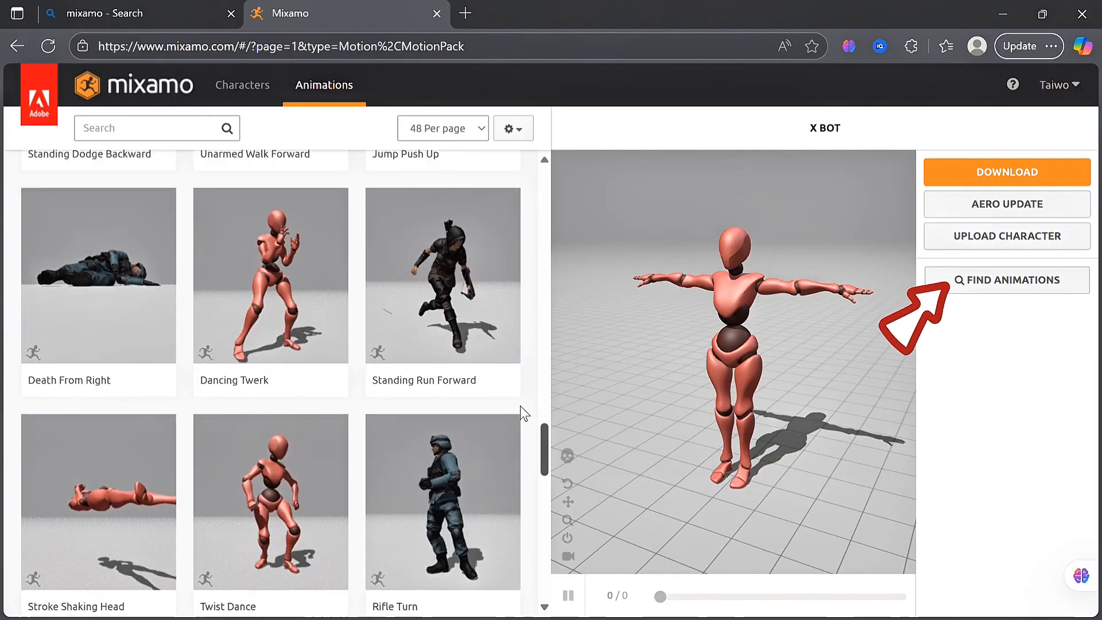
left_click(442, 275)
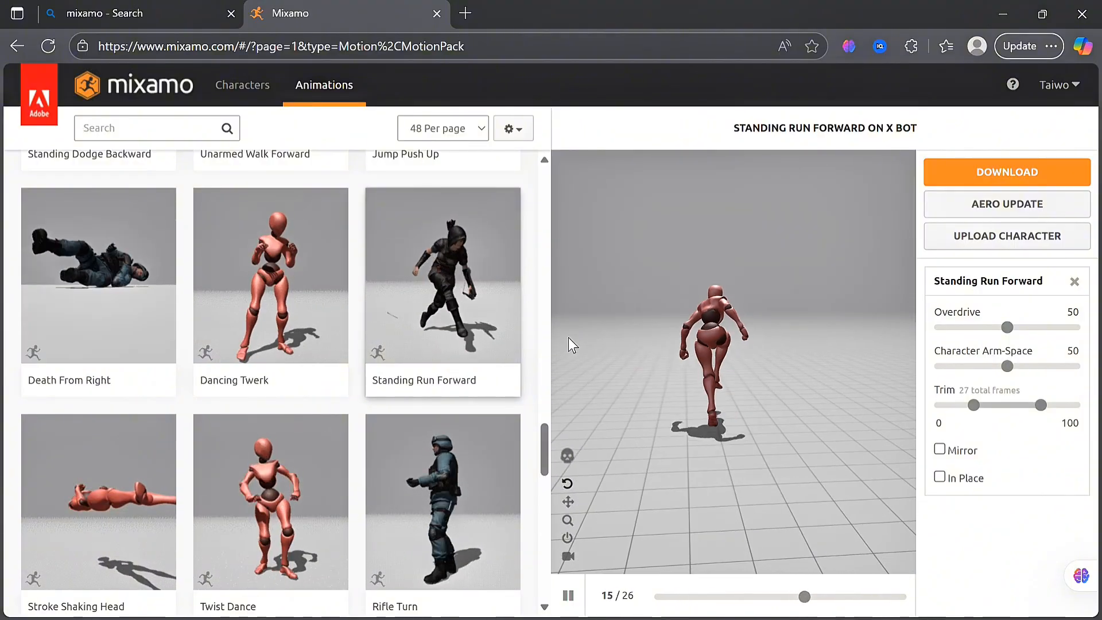
Step: Download Standing Run Forward as FBX Binary, With Skin, 30 fps, no keyframe reduction
left_click(1006, 171)
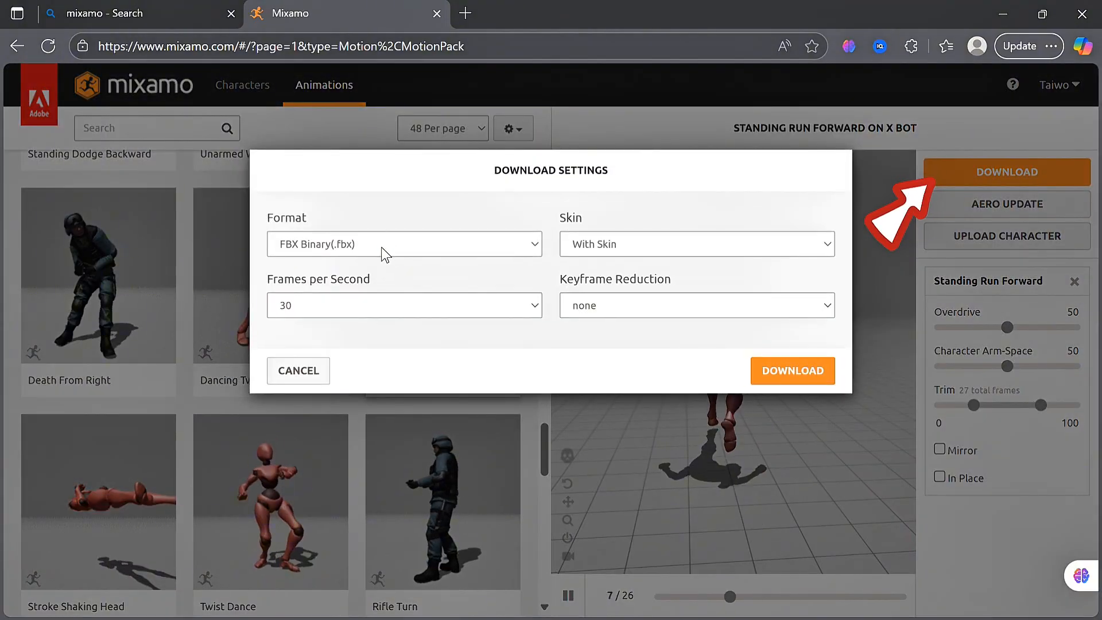
left_click(404, 244)
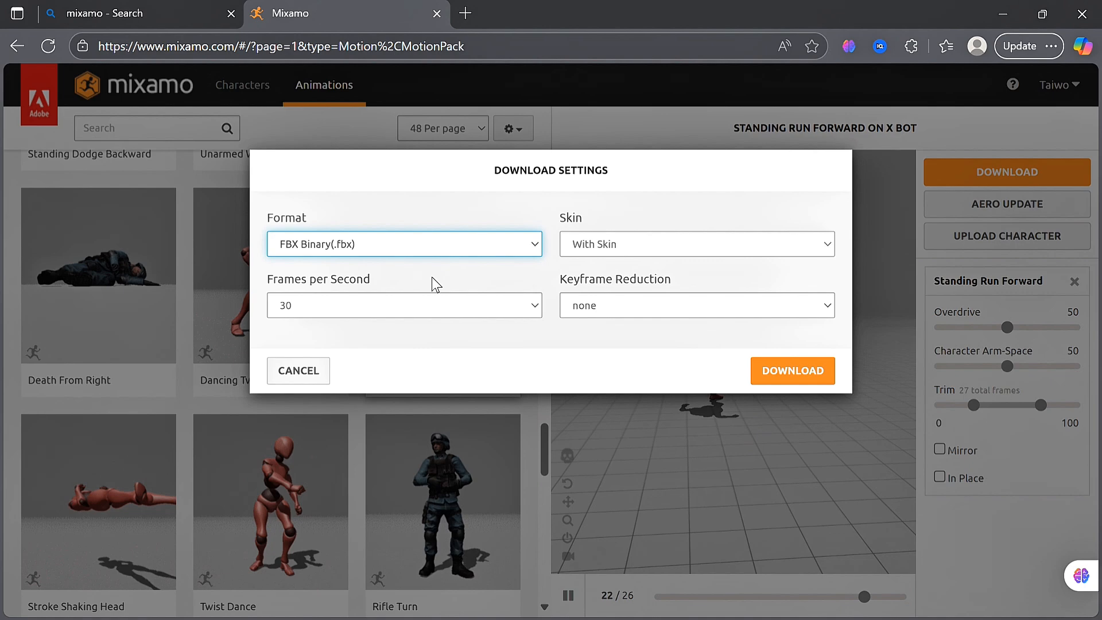
left_click(792, 370)
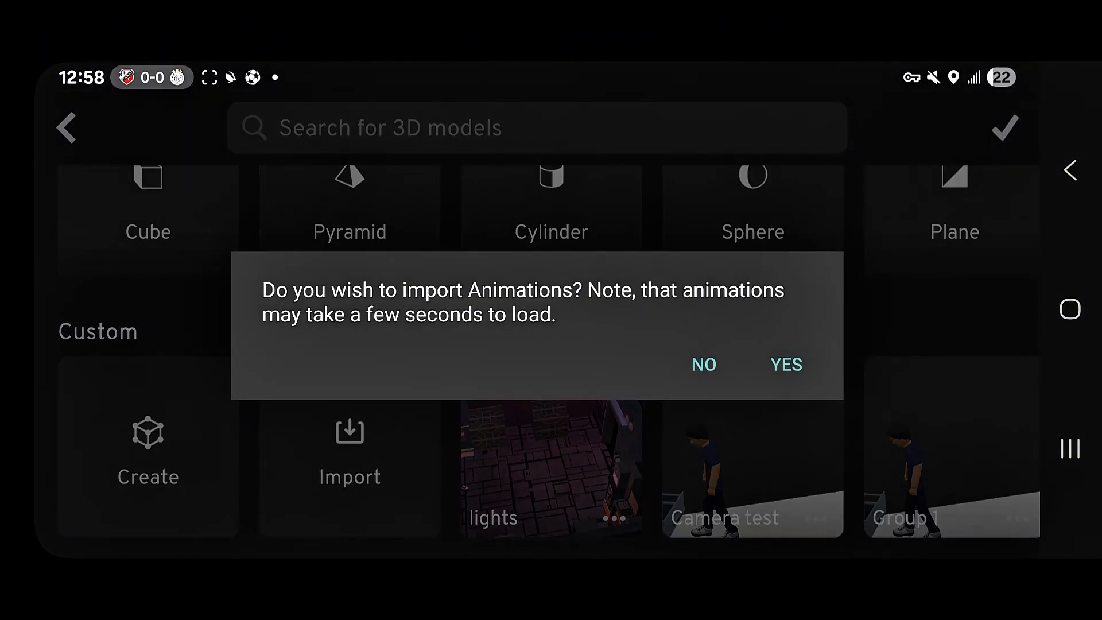
Step: Import the FBX with its animations, auto-convert the humanoid to a rig, and play the 5-second run
left_click(785, 364)
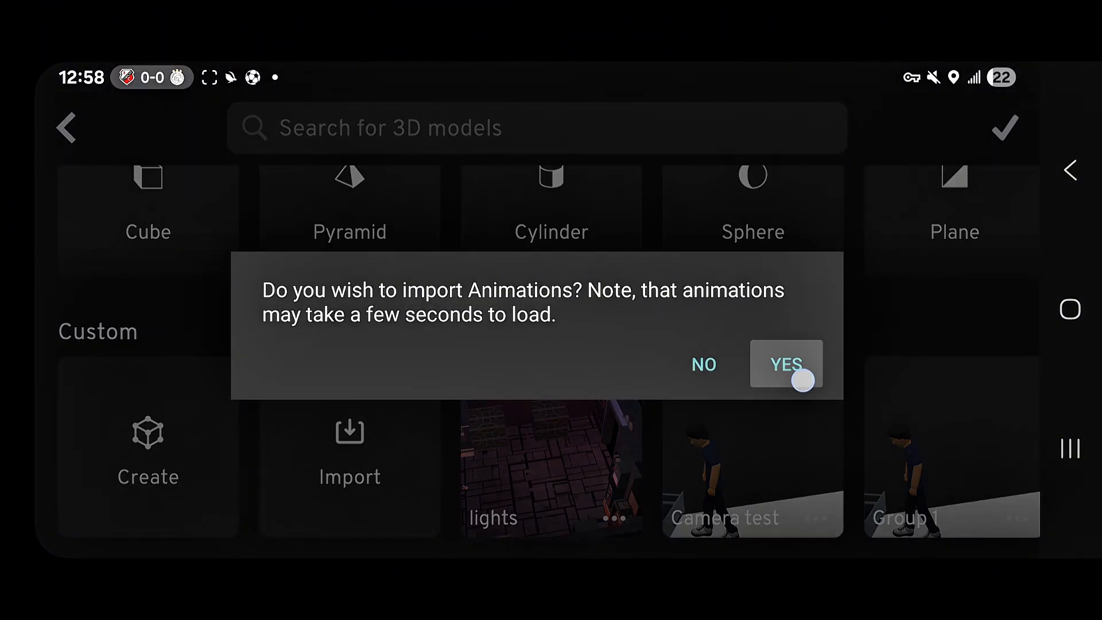
left_click(786, 363)
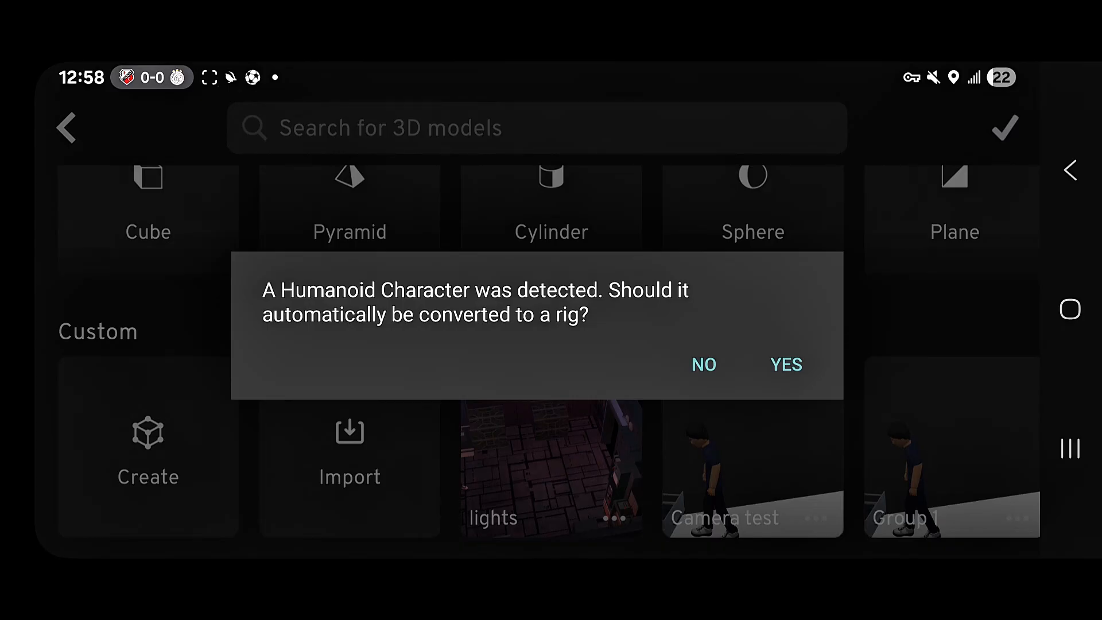
left_click(785, 364)
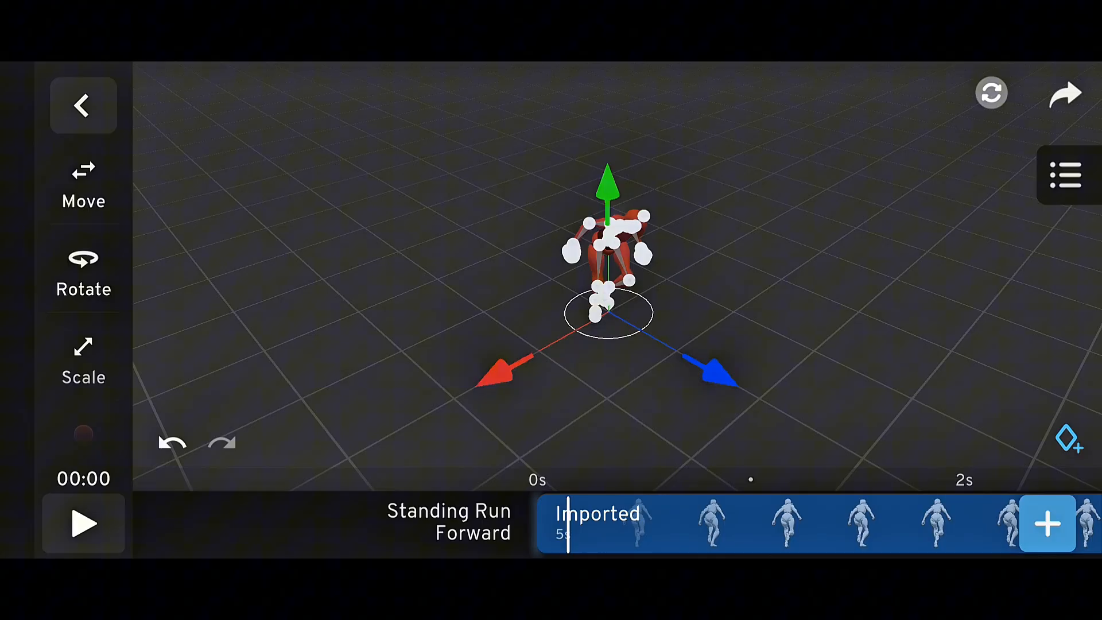
left_click(82, 522)
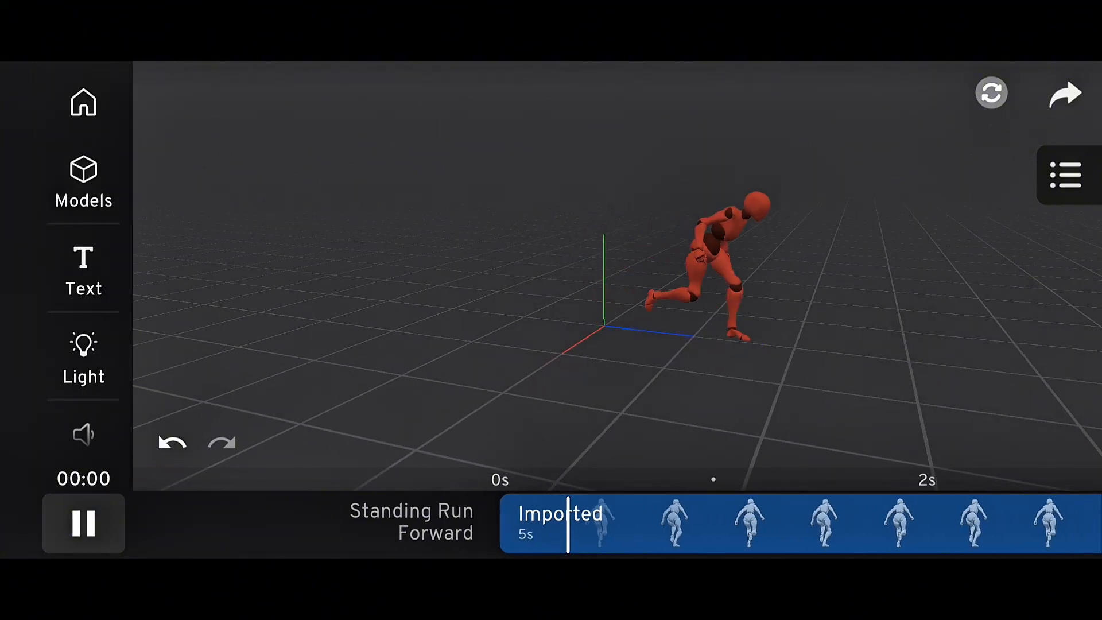
left_click(82, 522)
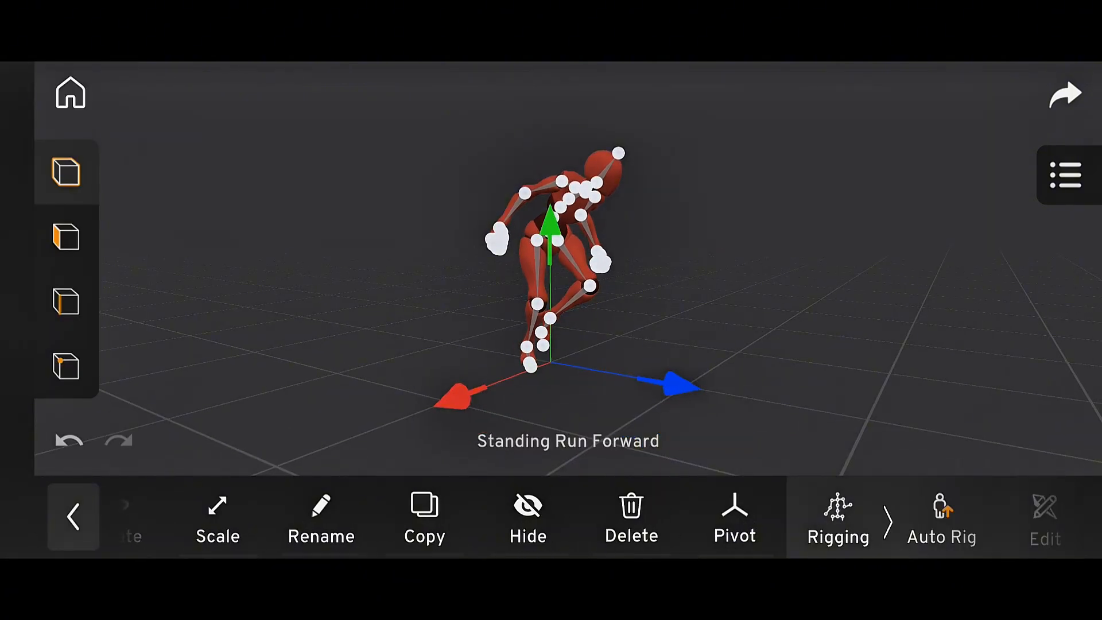
Step: Auto Rig the Standing Run Forward character and open its run clip for editing
left_click(941, 517)
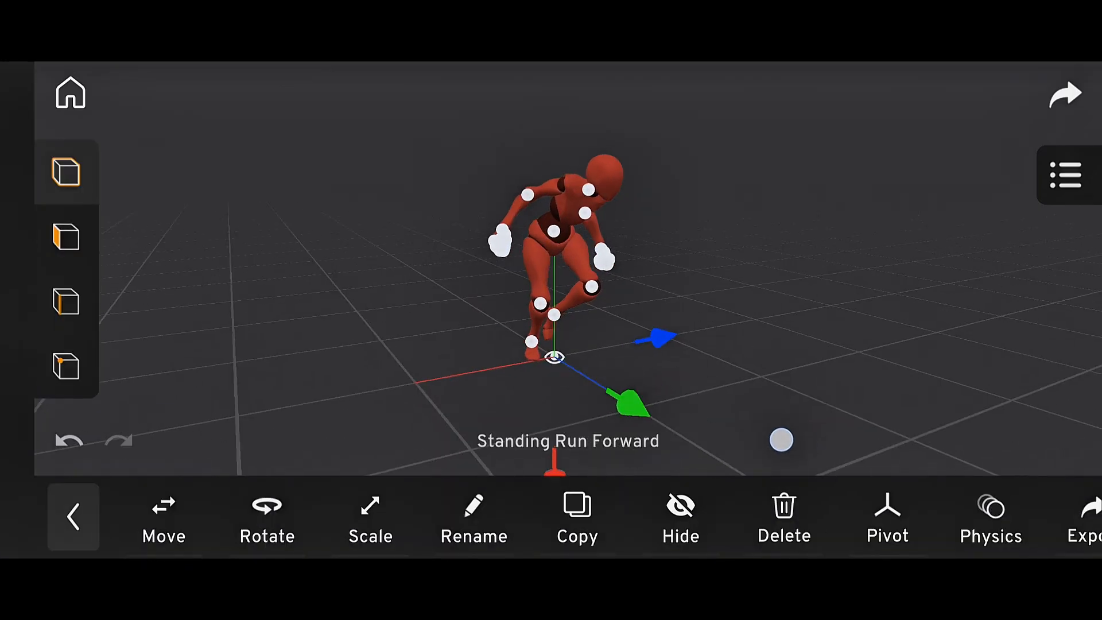
left_click(73, 516)
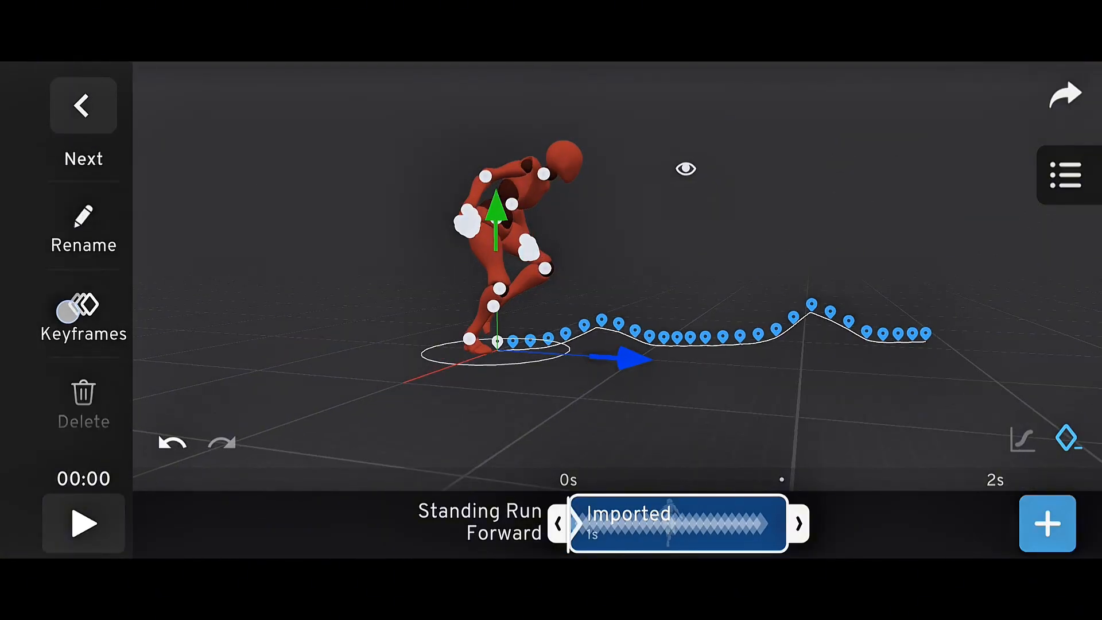
Step: Store the run as an Animation Library clip and place it on the halo robot's timeline
left_click(1065, 94)
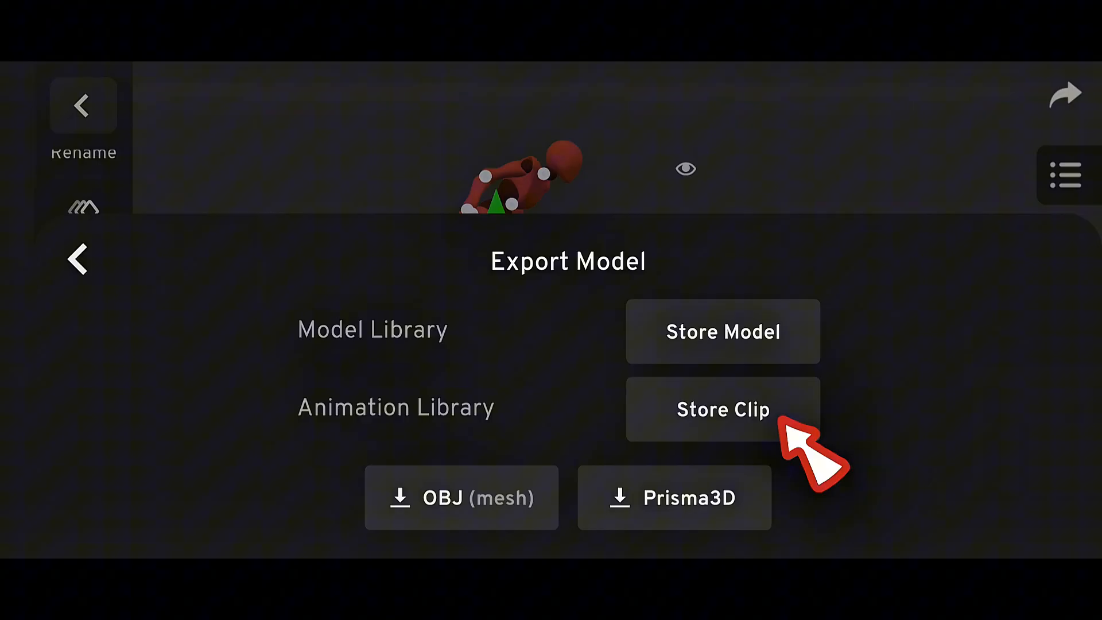
left_click(723, 409)
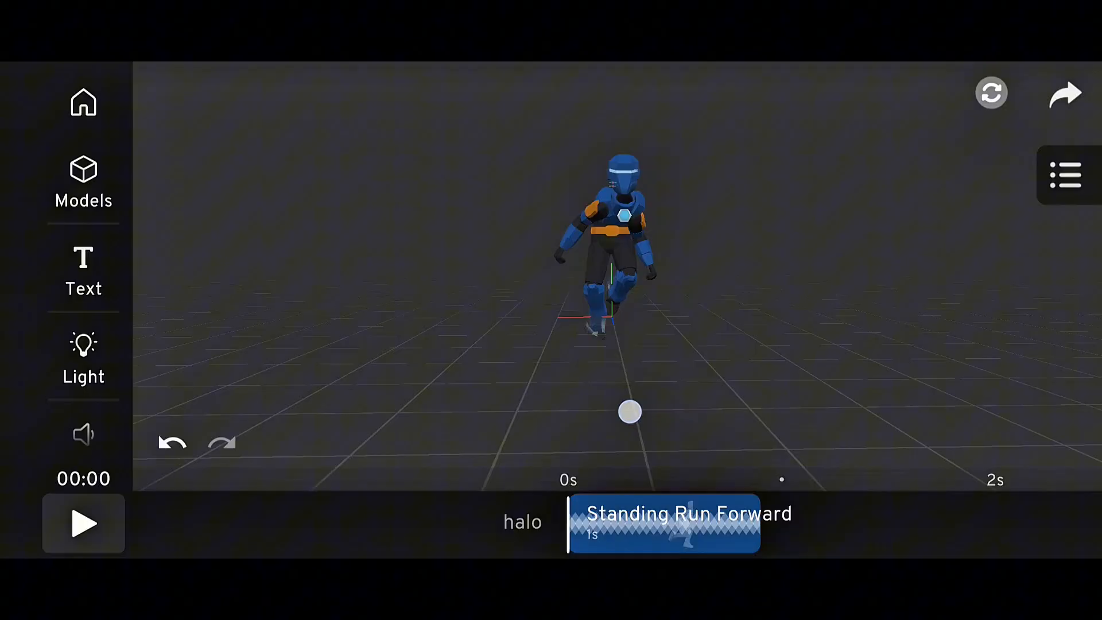
Step: Add the stored Standing Run Forward clip to the Cozmo character and play the run
left_click_drag(630, 412, 1024, 413)
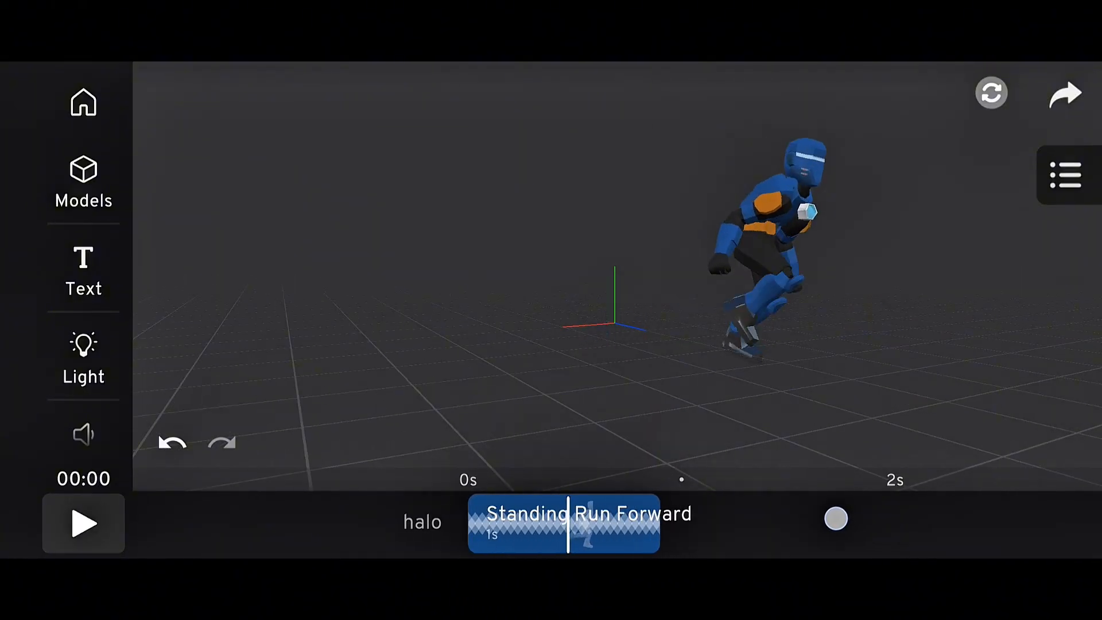
left_click(563, 523)
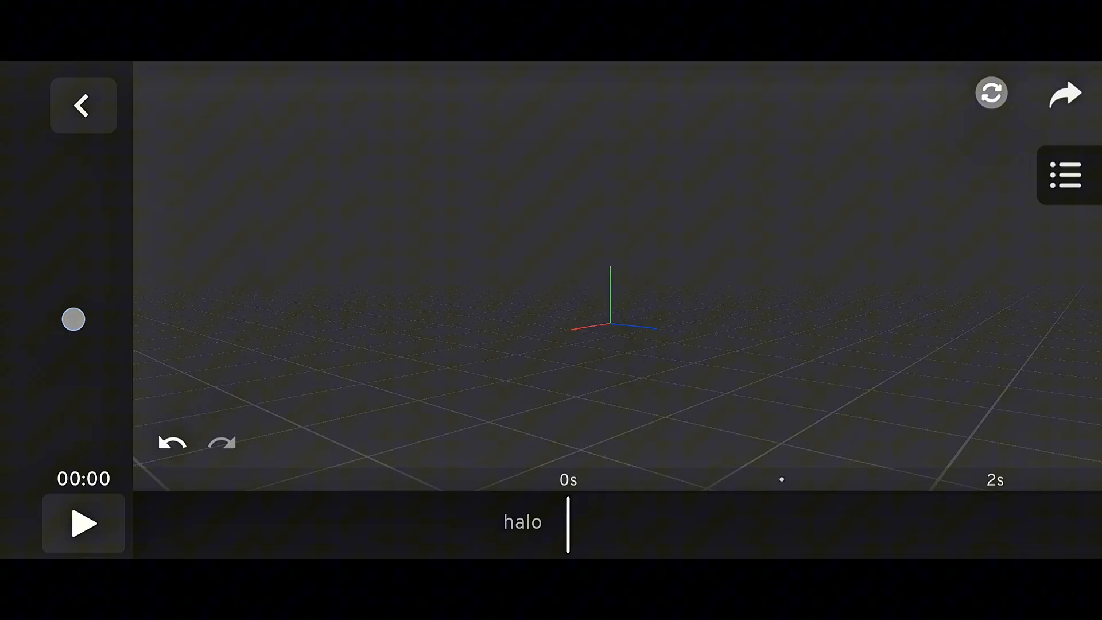
left_click(83, 523)
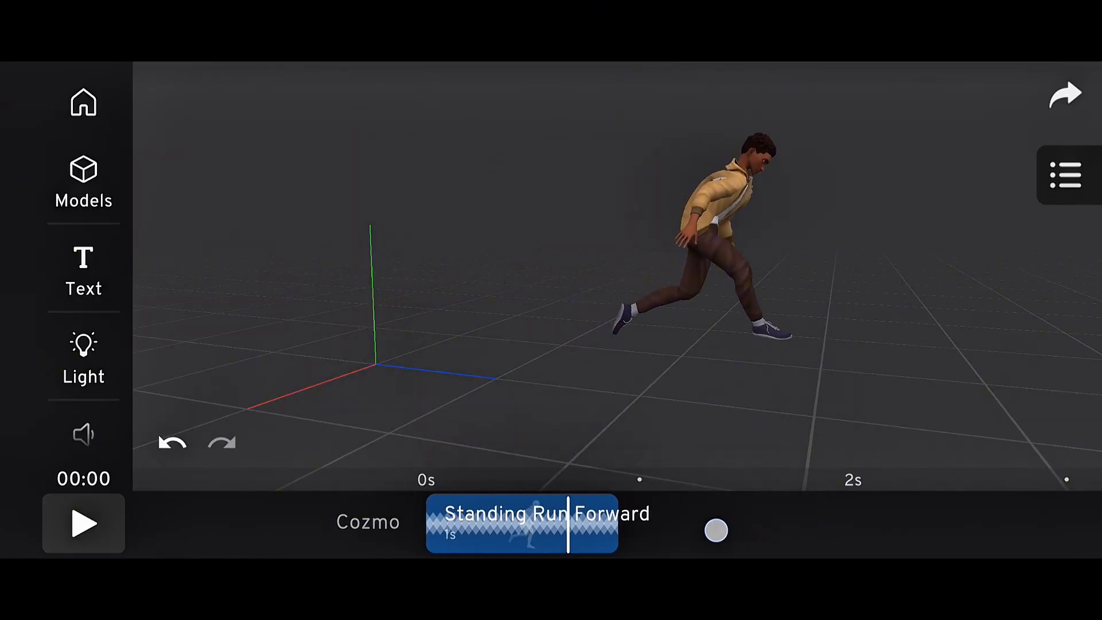
left_click(83, 523)
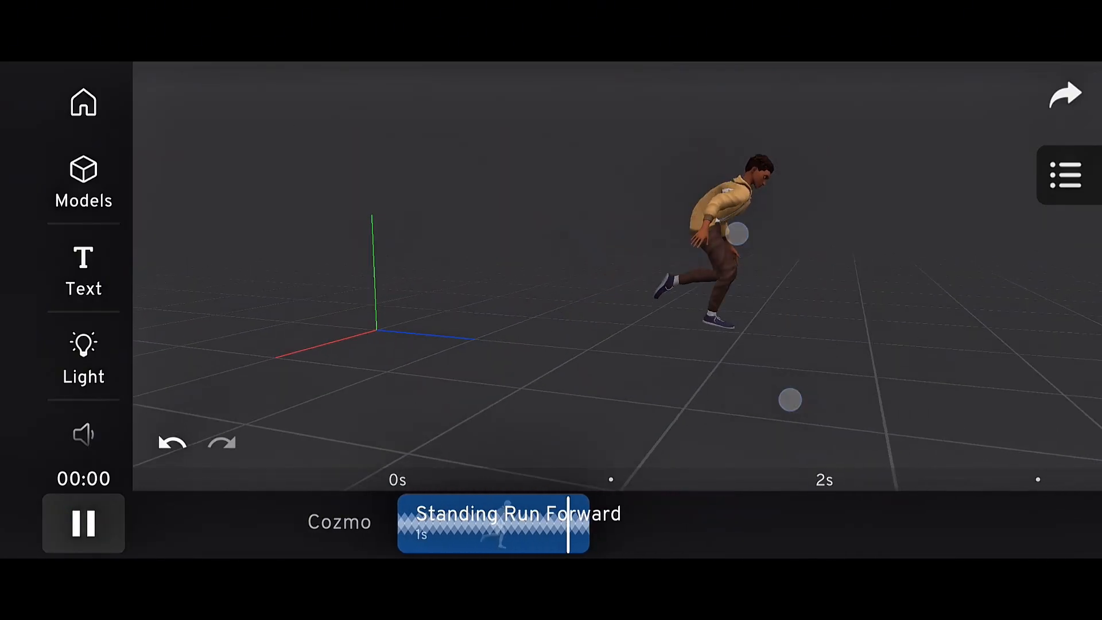